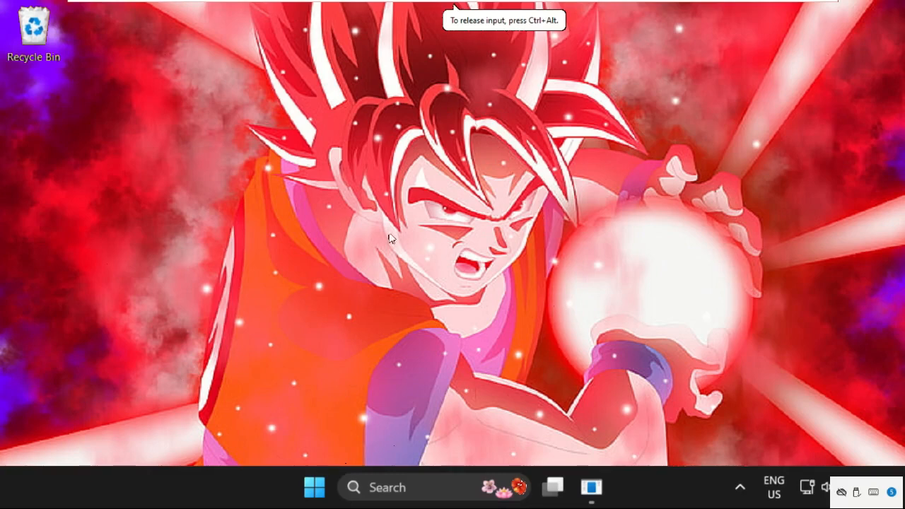
pyautogui.moveTo(348, 269)
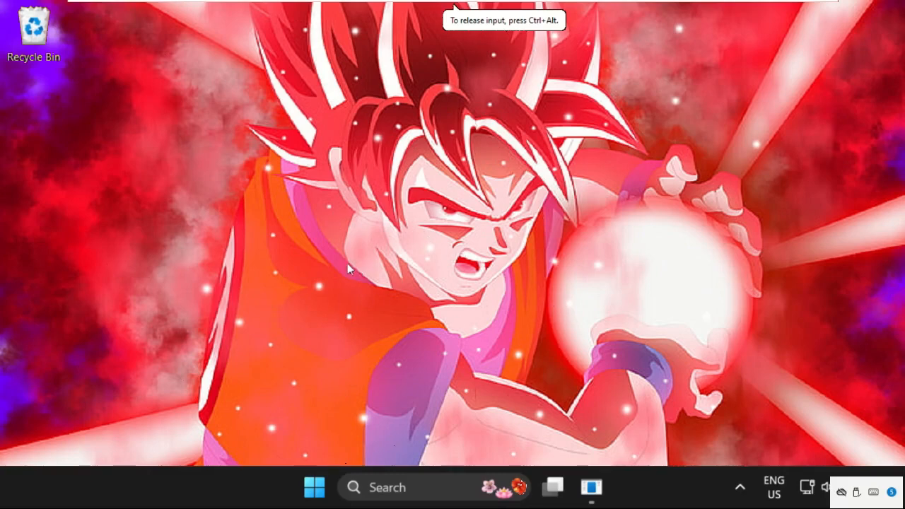
pyautogui.moveTo(272, 468)
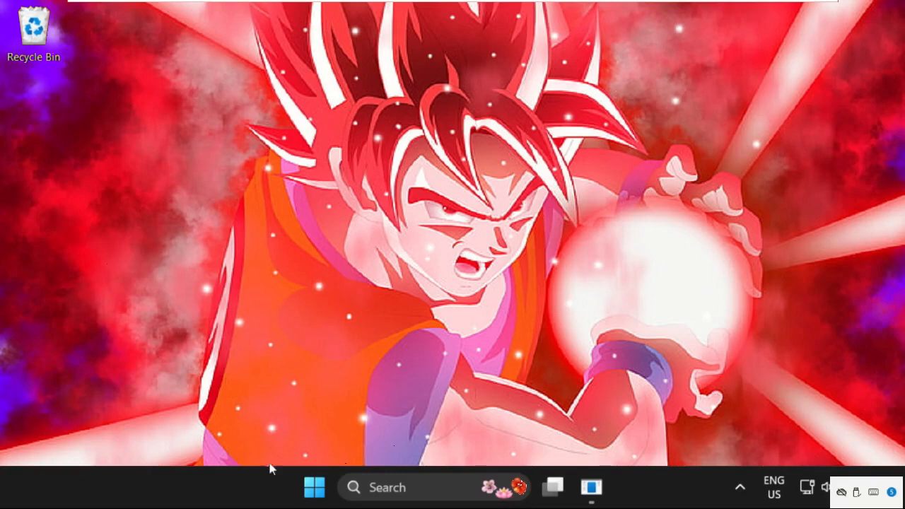
pyautogui.moveTo(195, 489)
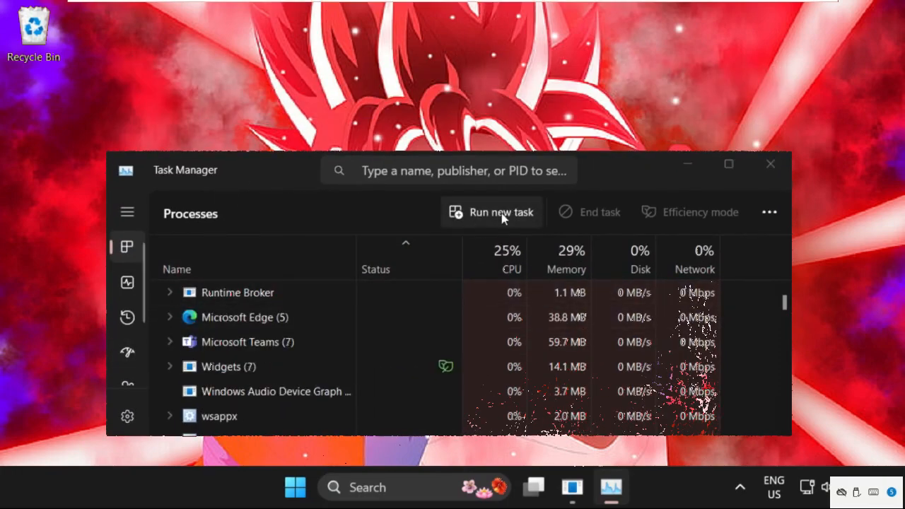
# Step: Start Run new task and browse to C:\Windows\System32\cmd.exe as the task to launch
pyautogui.click(501, 212)
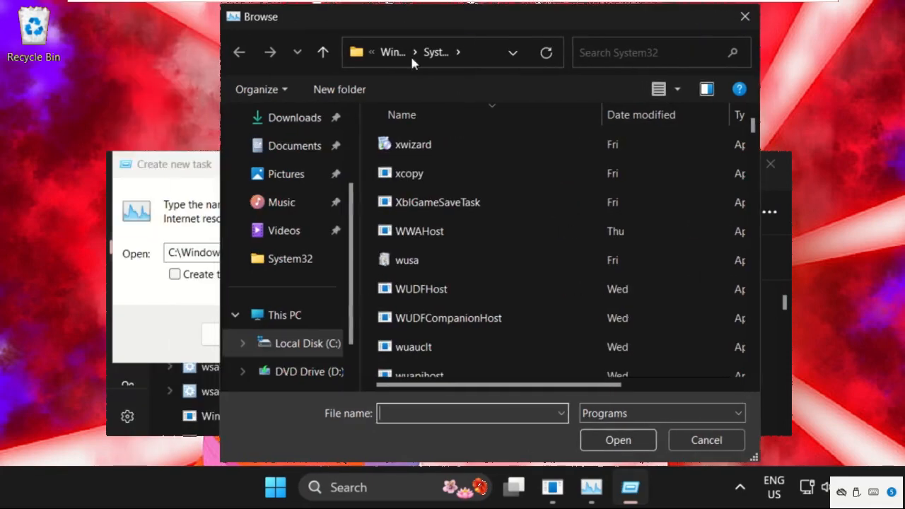
pyautogui.click(282, 314)
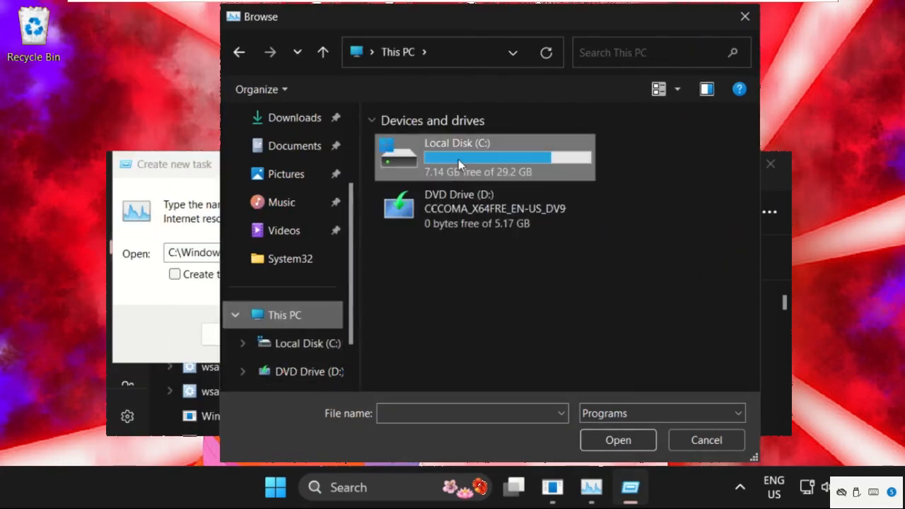
pyautogui.doubleClick(457, 157)
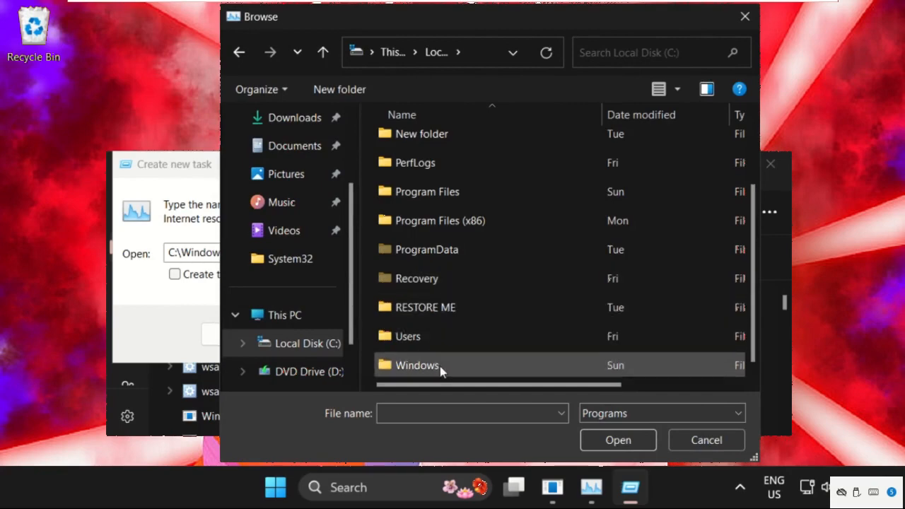
pyautogui.doubleClick(417, 365)
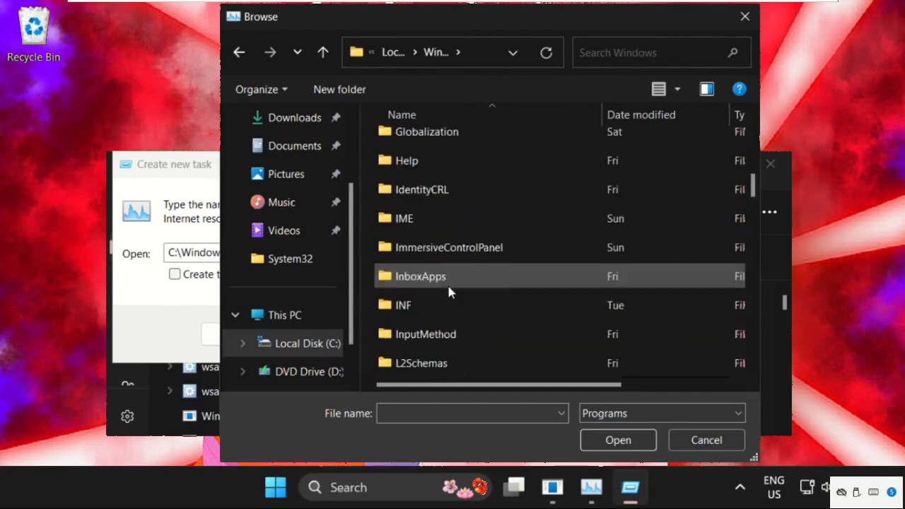
pyautogui.scroll(-3)
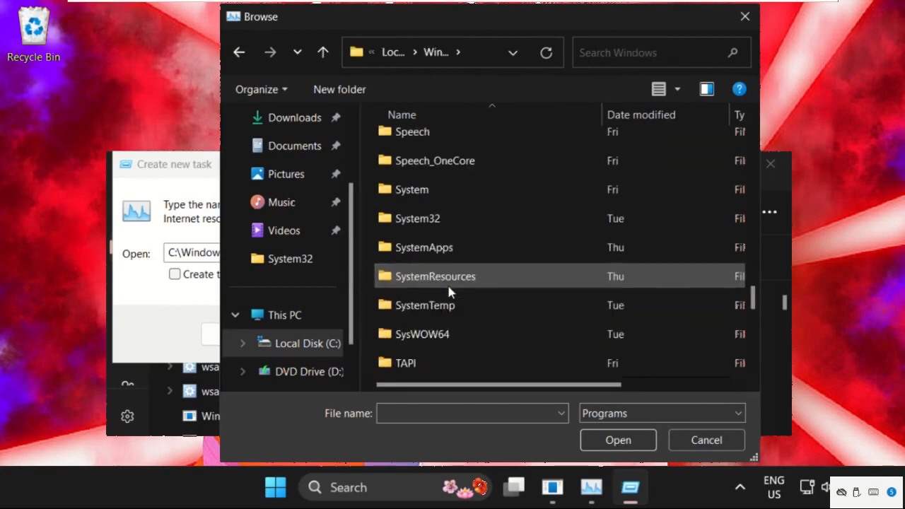
pyautogui.scroll(-3)
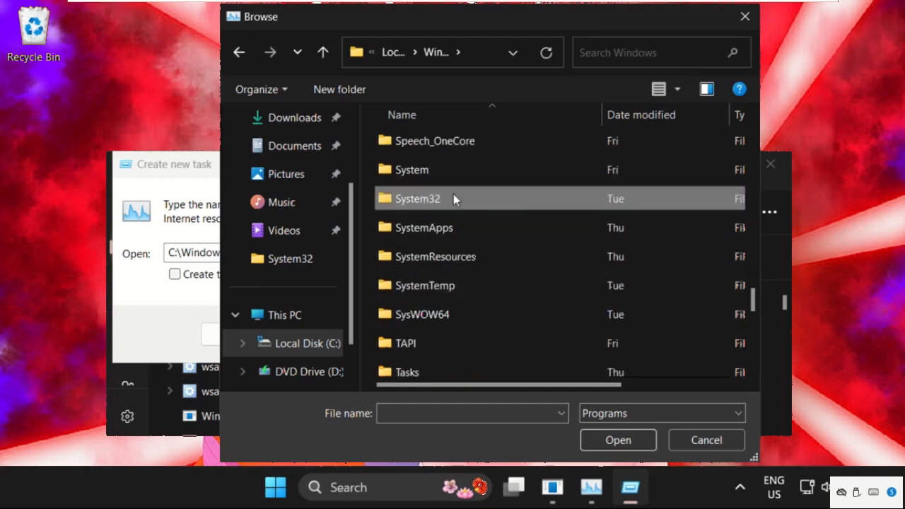
pyautogui.doubleClick(417, 198)
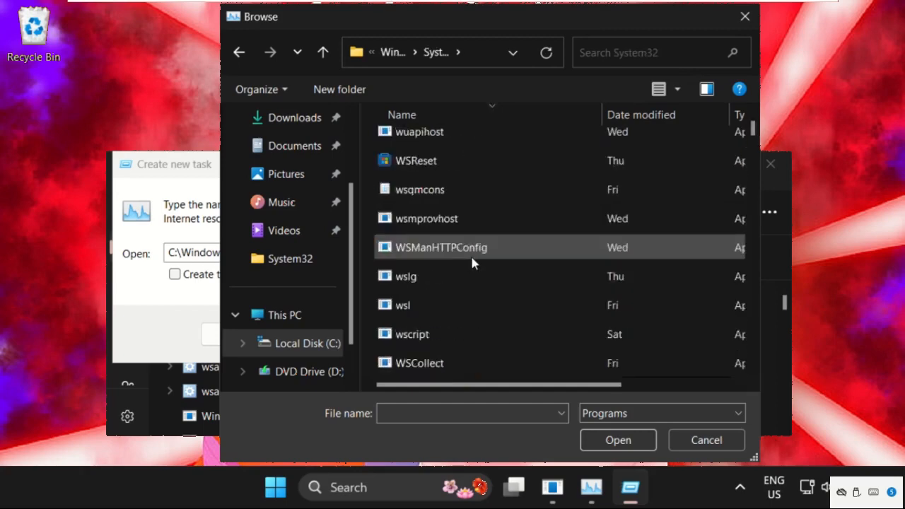
pyautogui.write('curl')
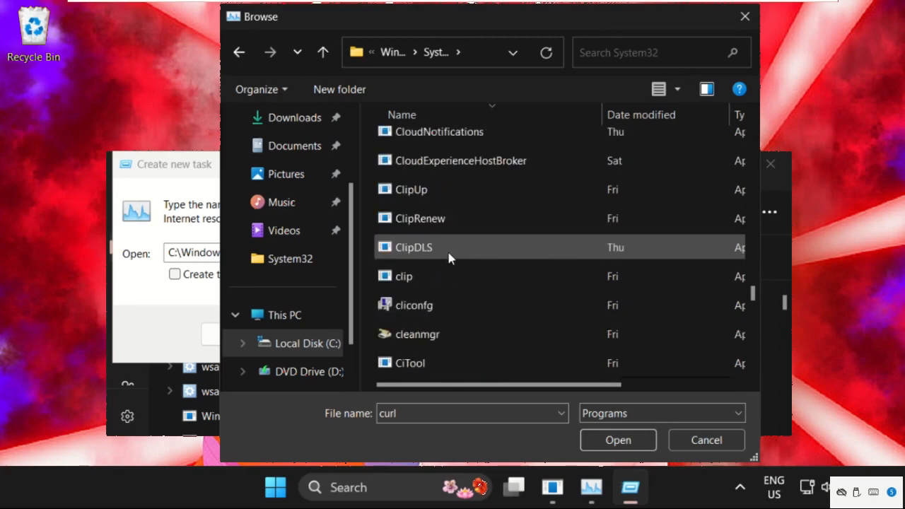
pyautogui.write('cmd')
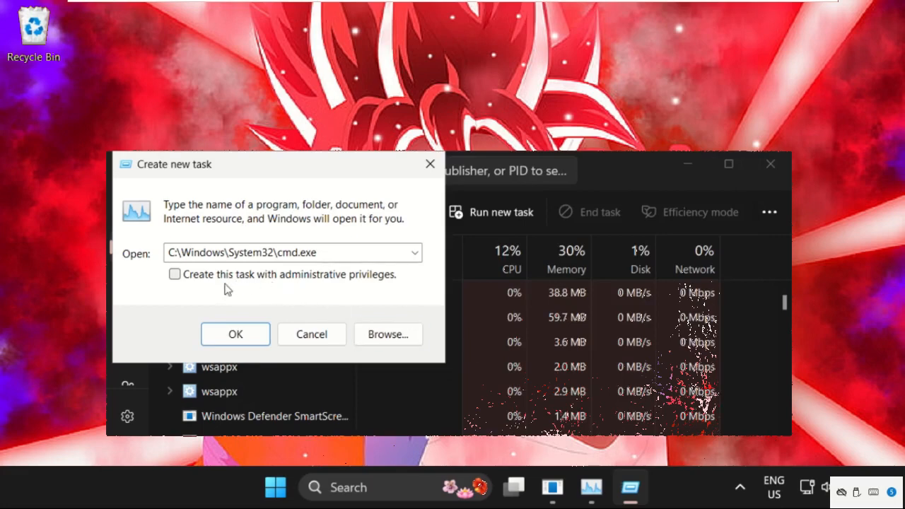
# Step: Enable 'Create this task with administrative privileges' and launch cmd.exe elevated
pyautogui.click(175, 274)
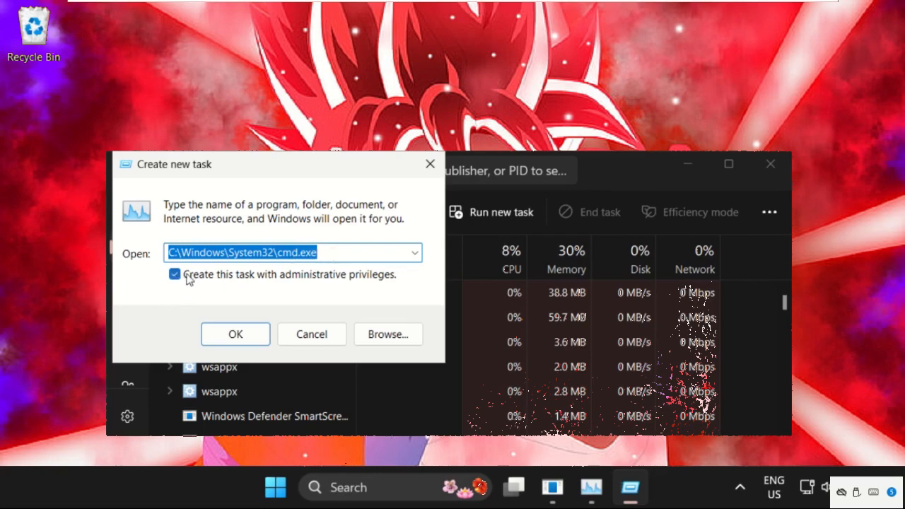
pyautogui.moveTo(320, 280)
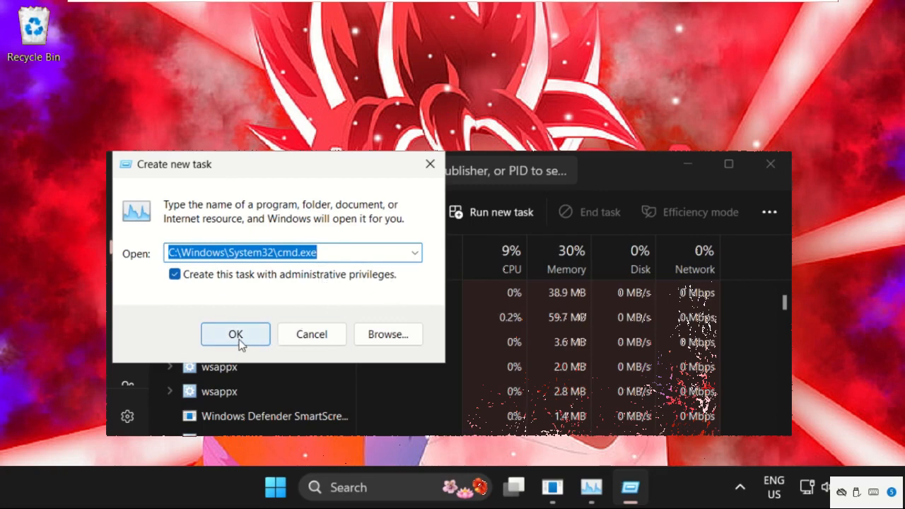
pyautogui.click(235, 334)
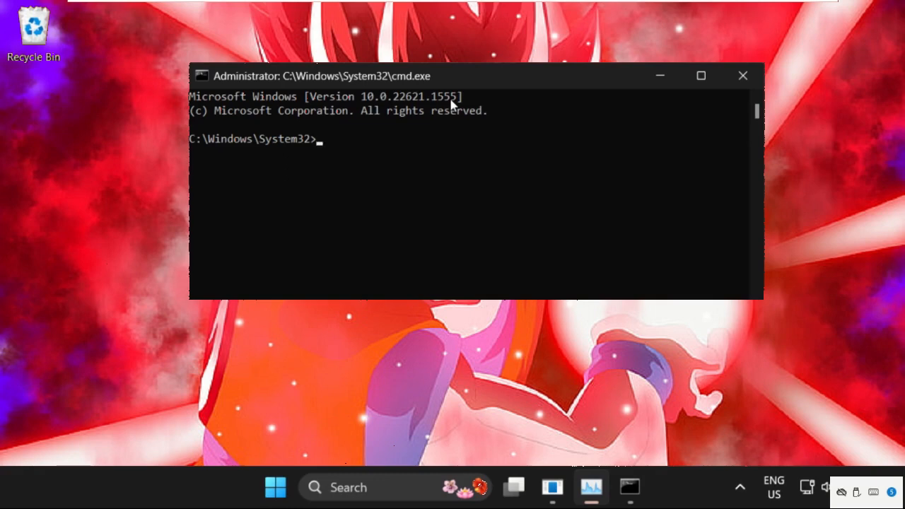
# Step: Run gpupdate in the admin prompt, then begin entering gpresult
pyautogui.write('g')
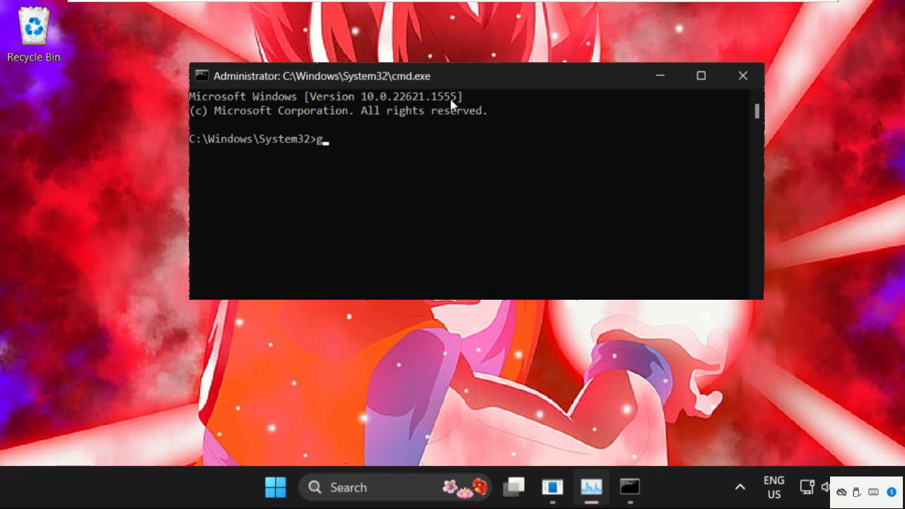
pyautogui.write('pu')
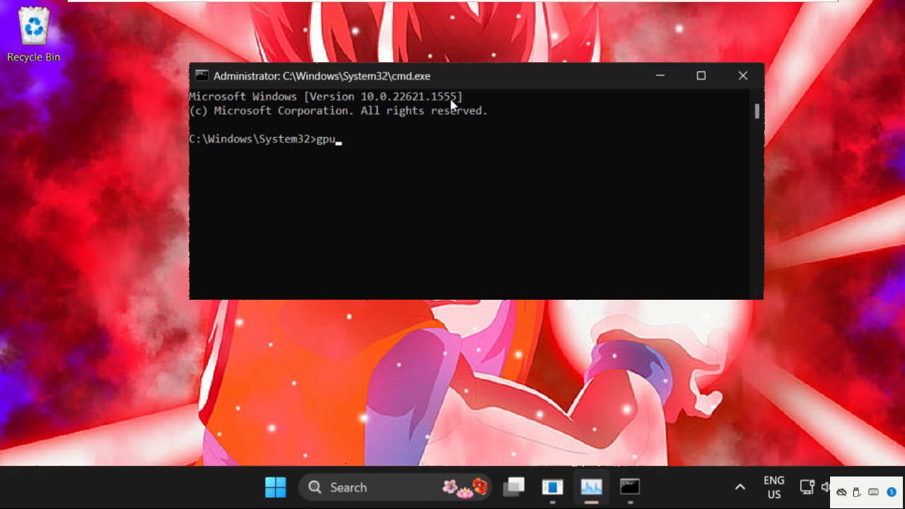
pyautogui.write('pdate')
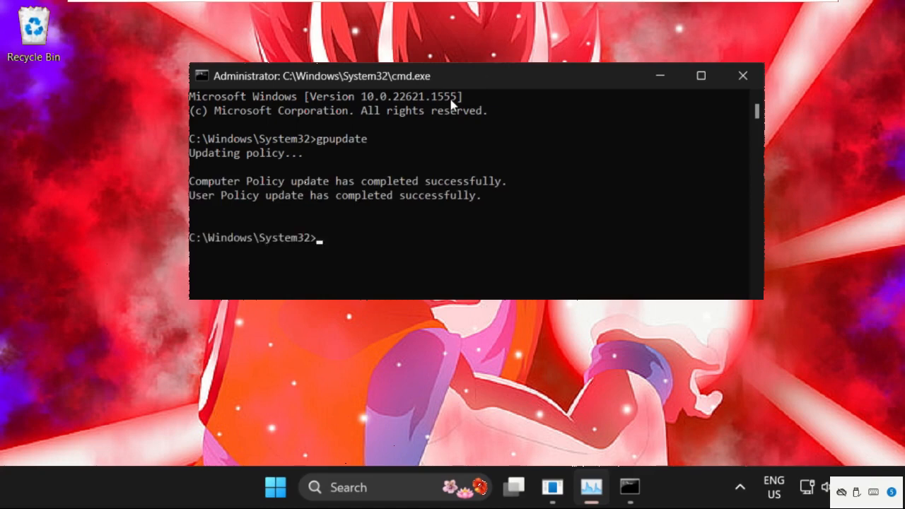
pyautogui.write('gp')
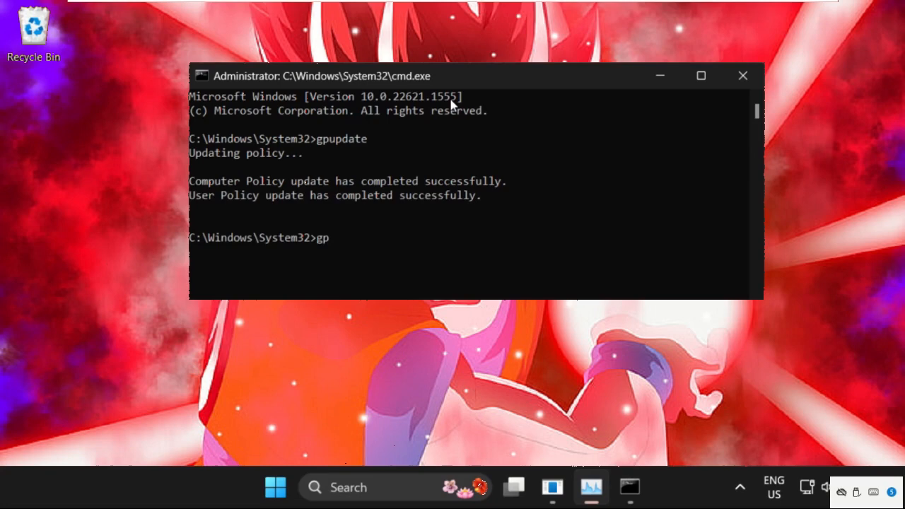
pyautogui.write('resul')
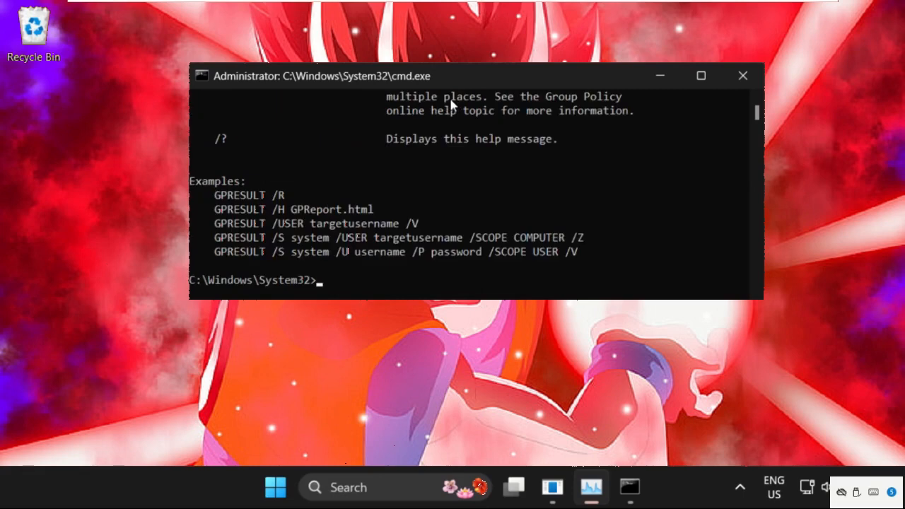
# Step: Run gpupdate /force, correcting the mistyped 'gpud' along the way
pyautogui.write('g')
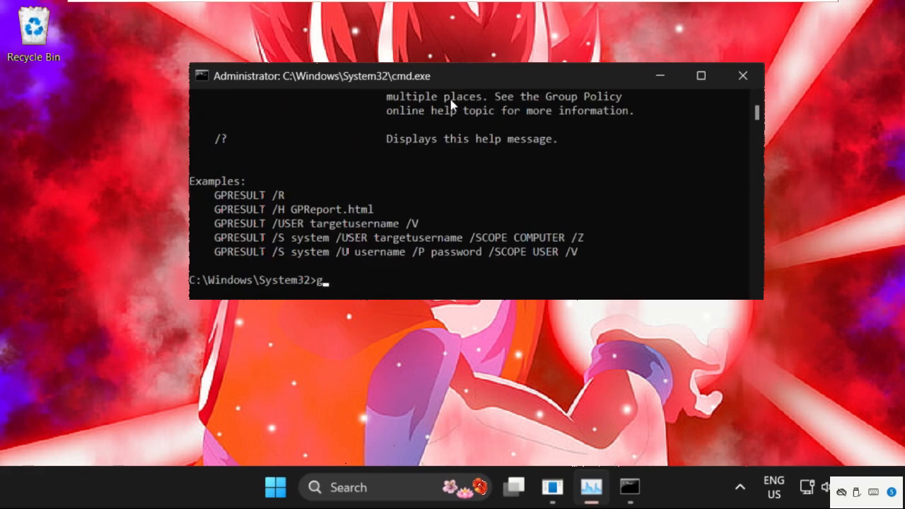
pyautogui.write('pud')
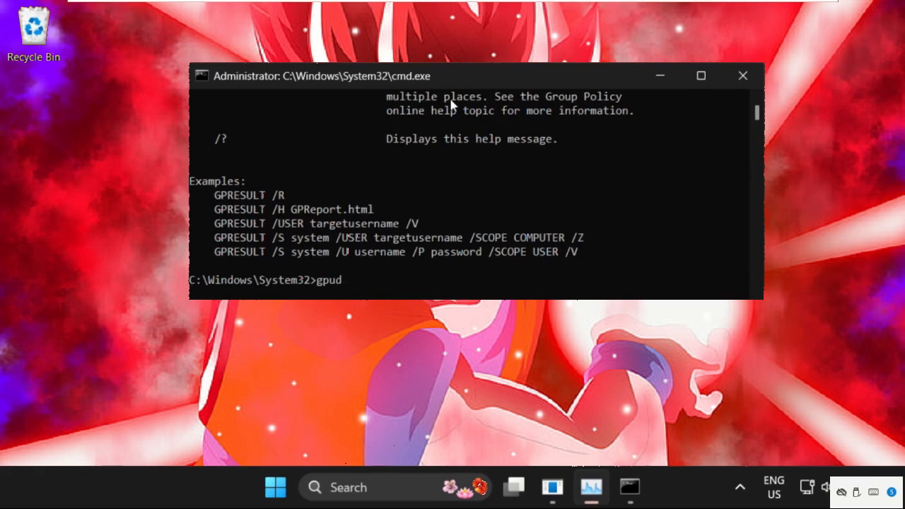
pyautogui.press('Backspace')
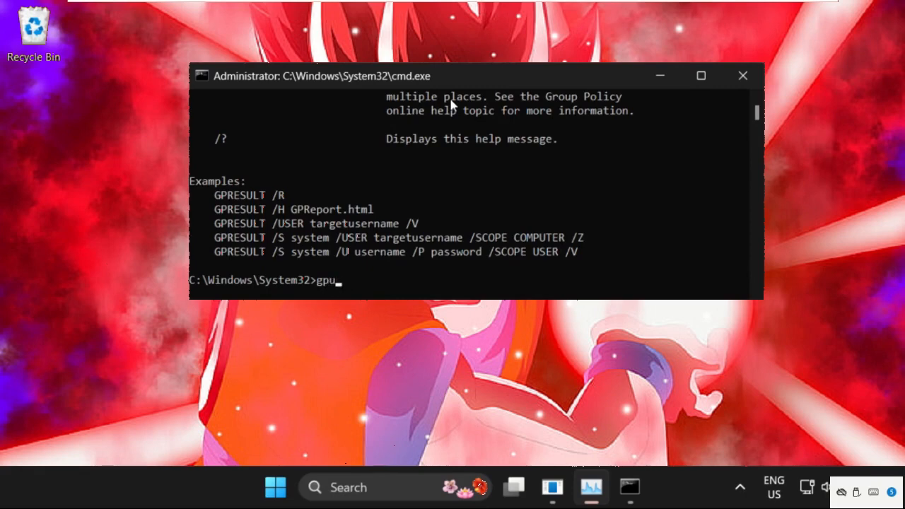
pyautogui.write('pdate')
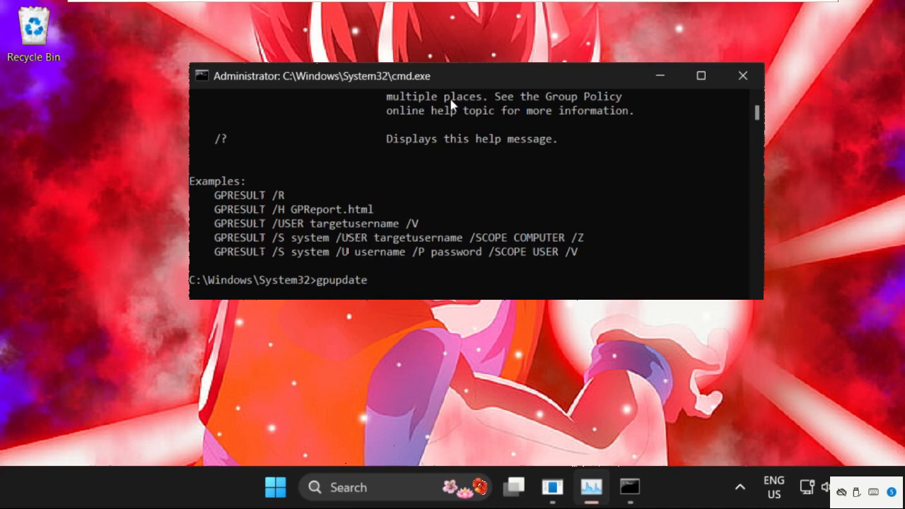
pyautogui.write('/fo')
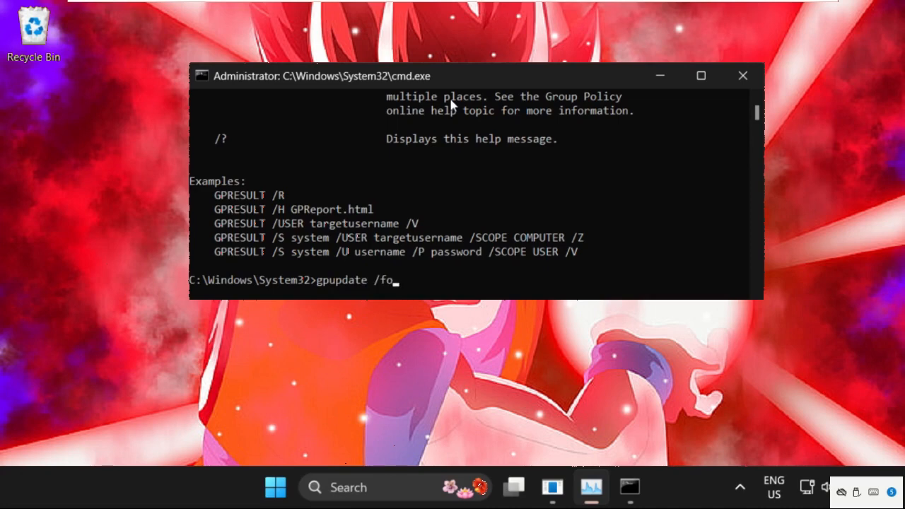
pyautogui.write('rce')
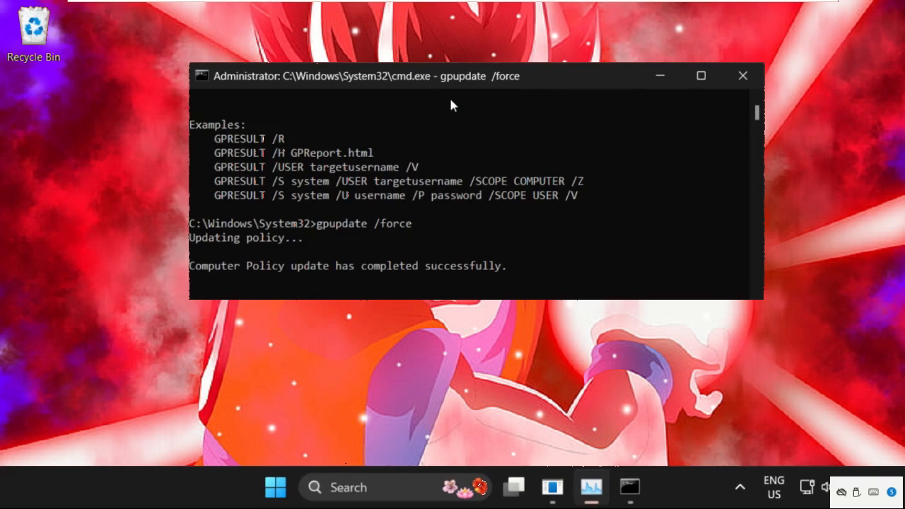
pyautogui.moveTo(458, 436)
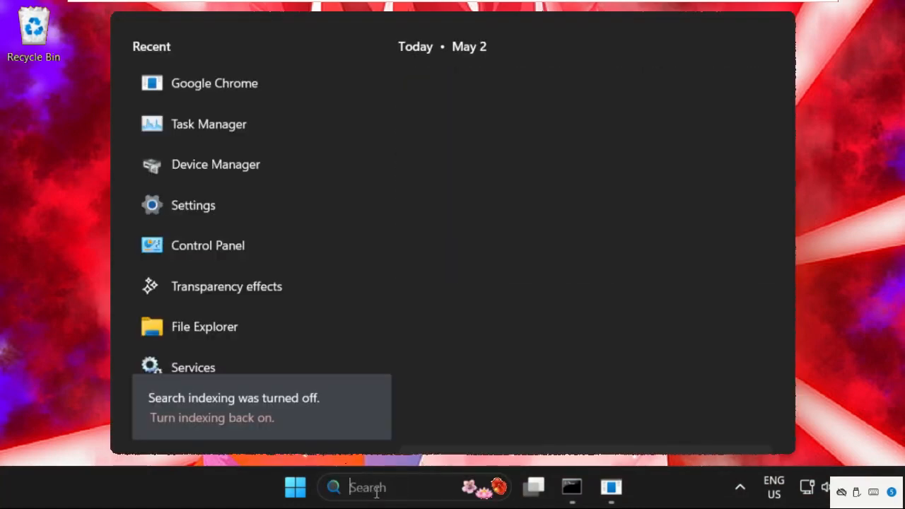
# Step: Launch Services via taskbar search and view the Group Policy Client properties
pyautogui.write('services')
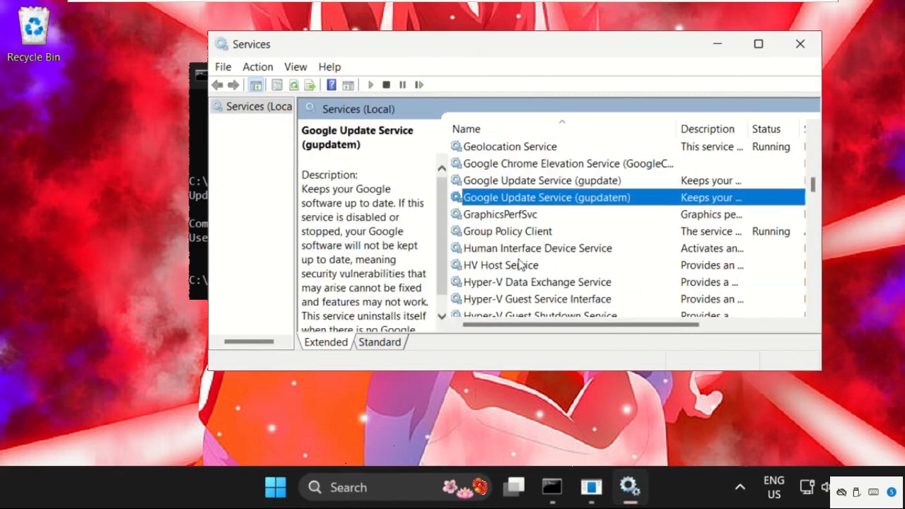
pyautogui.click(506, 232)
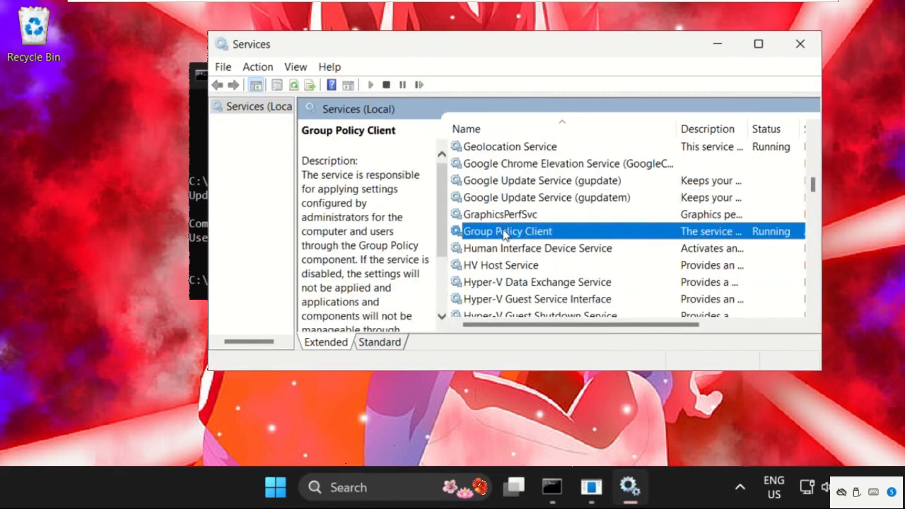
pyautogui.doubleClick(508, 231)
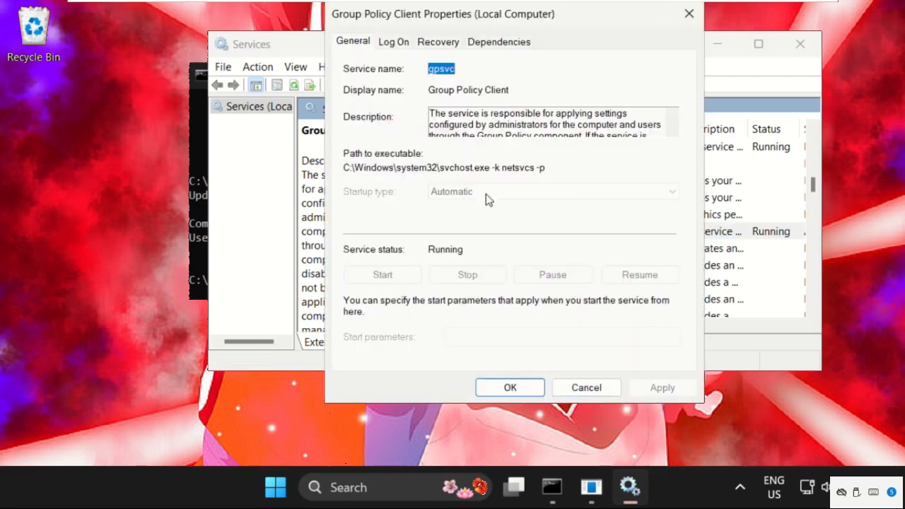
pyautogui.moveTo(467, 201)
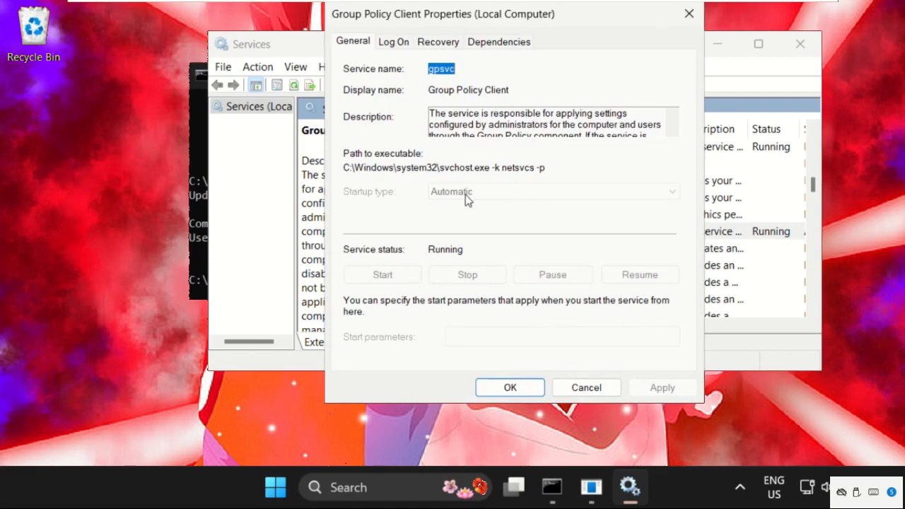
pyautogui.moveTo(413, 335)
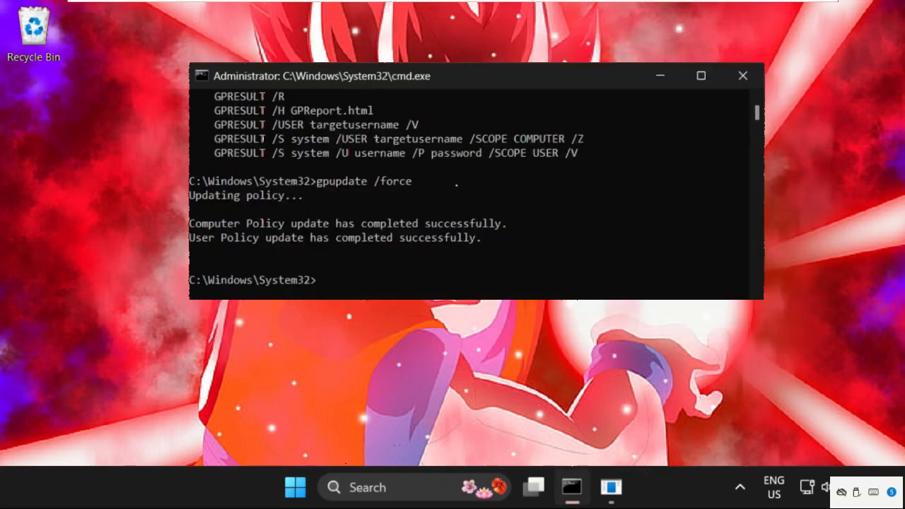
pyautogui.moveTo(346, 289)
pyautogui.write('gped')
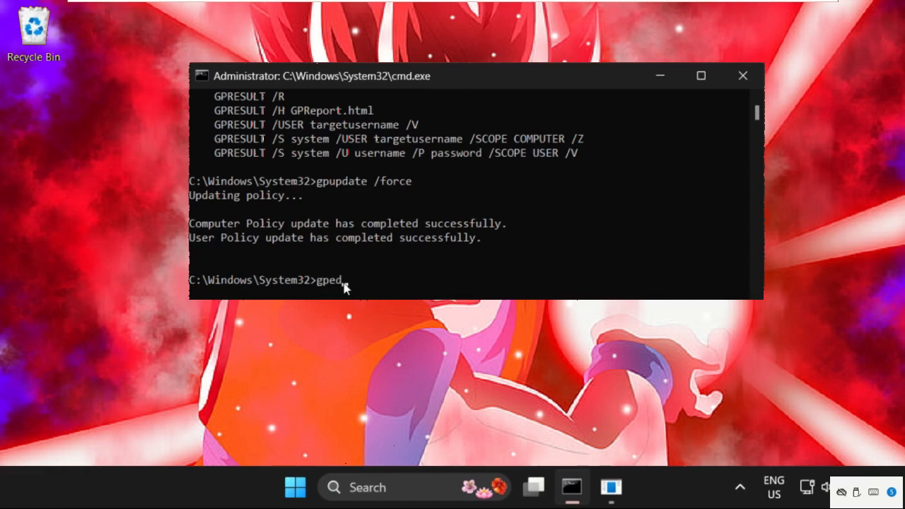
# Step: Run gpedit.msc to launch the Local Group Policy Editor
pyautogui.write('it.msc')
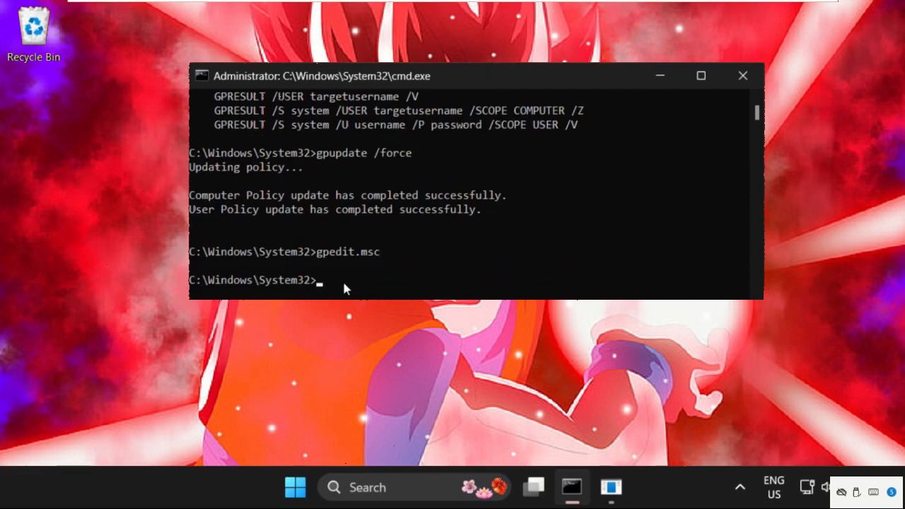
pyautogui.press('enter')
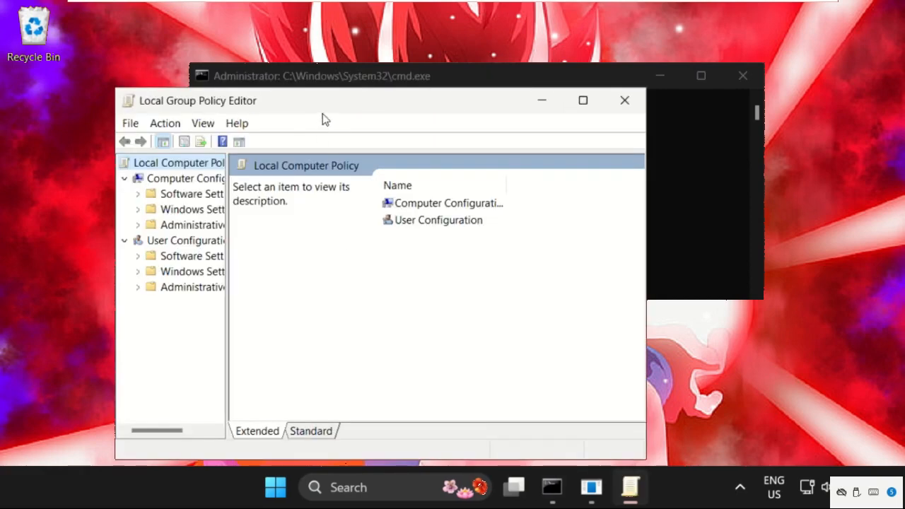
# Step: Centre the Local Group Policy Editor window, then close it to return to the desktop
pyautogui.moveTo(323, 100); pyautogui.dragTo(436, 73)
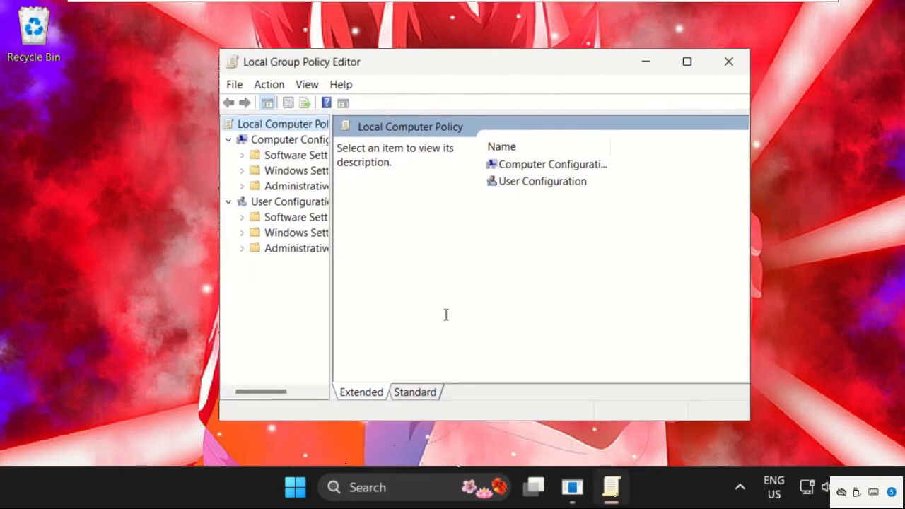
pyautogui.moveTo(730, 62)
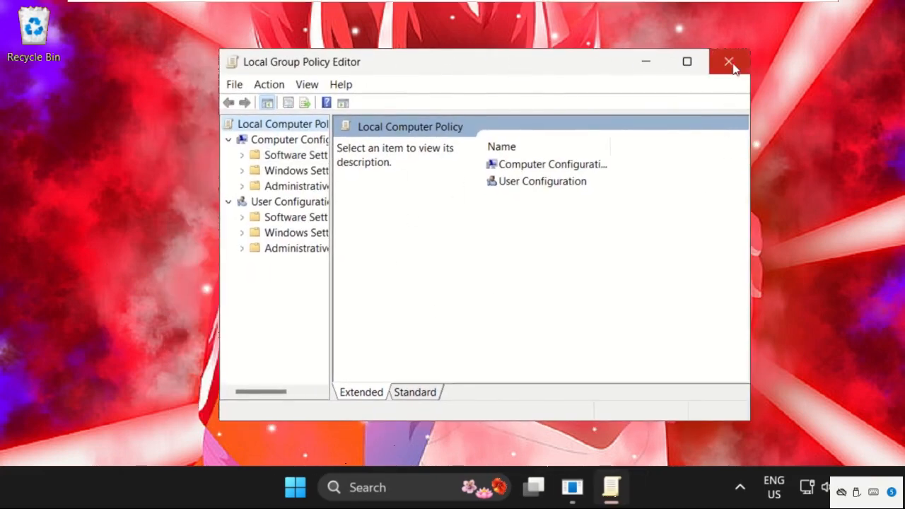
pyautogui.click(730, 62)
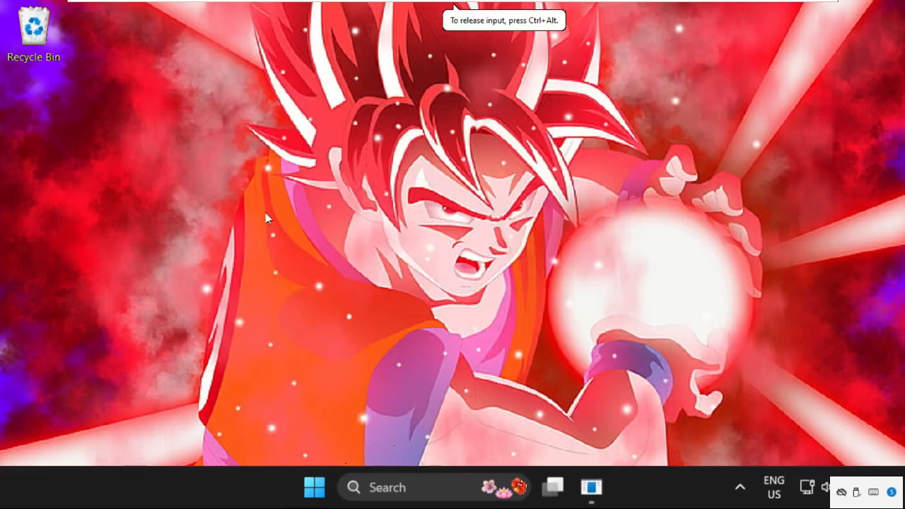
pyautogui.moveTo(319, 185)
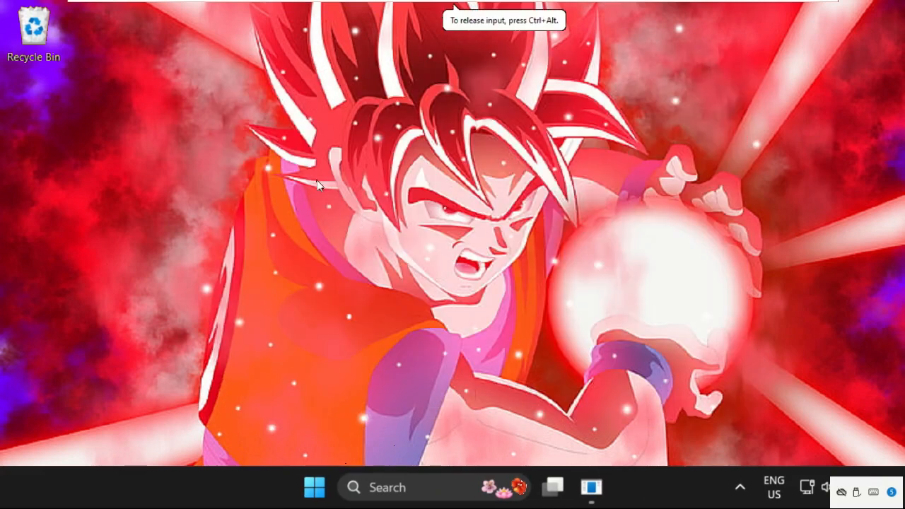